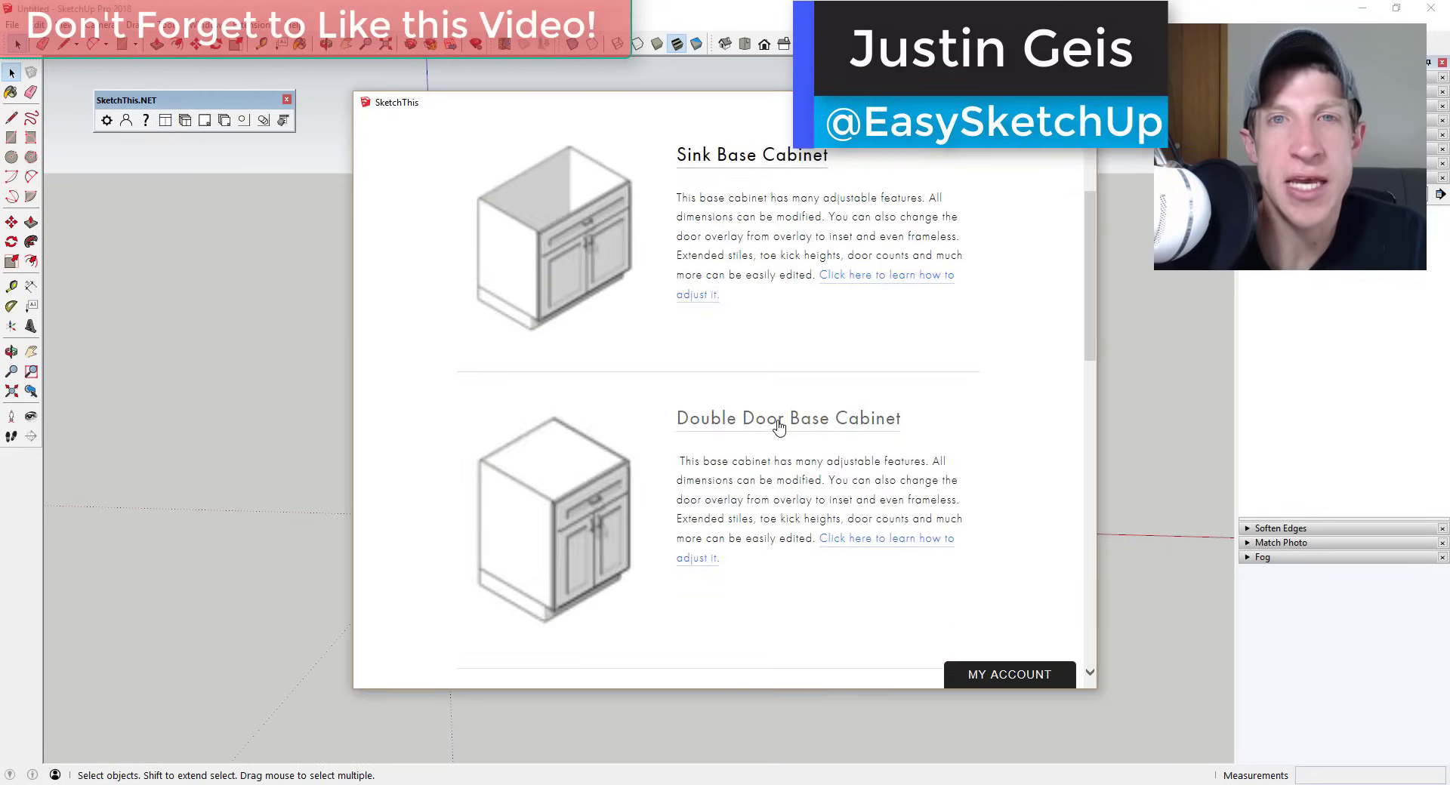
- Place a door-and-drawer base cabinet from the SketchThis catalog and show its Component Options
{"action": "left_click", "coordinate": [554, 518]}
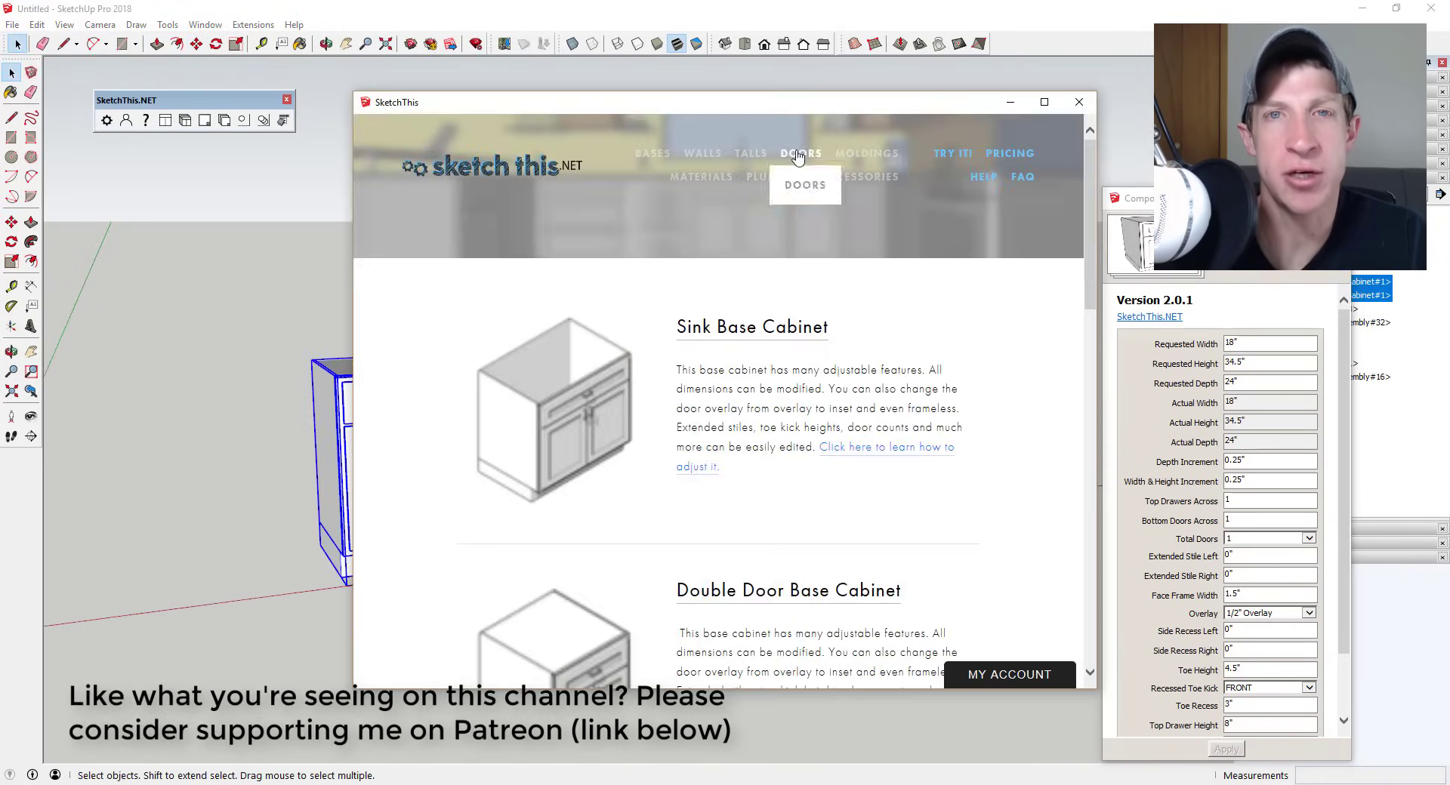
{"action": "left_click", "coordinate": [801, 153]}
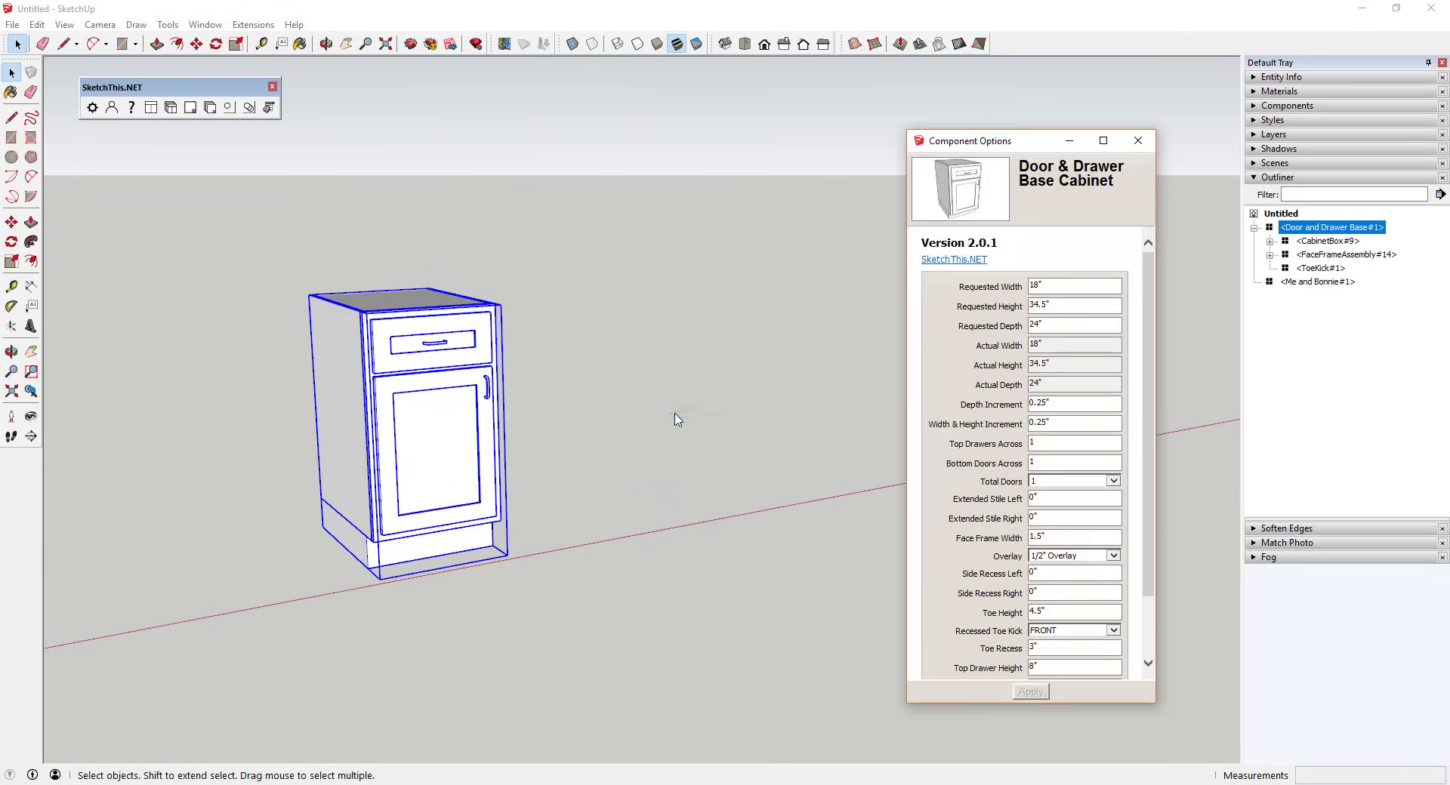
- Apply a new requested width to the cabinet and add a second base plus a wider sink base
{"action": "left_click", "coordinate": [1029, 692]}
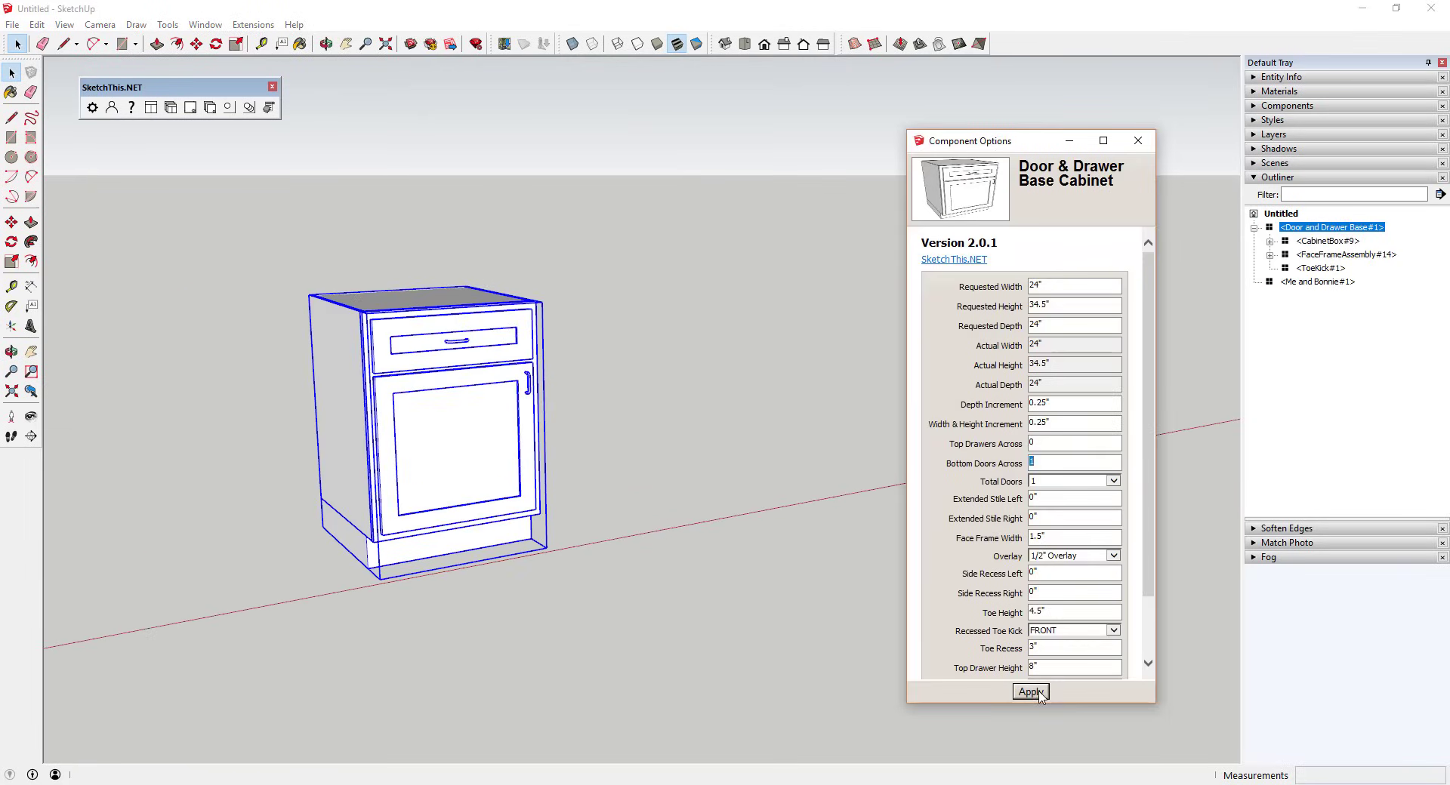
{"action": "left_click", "coordinate": [1029, 691]}
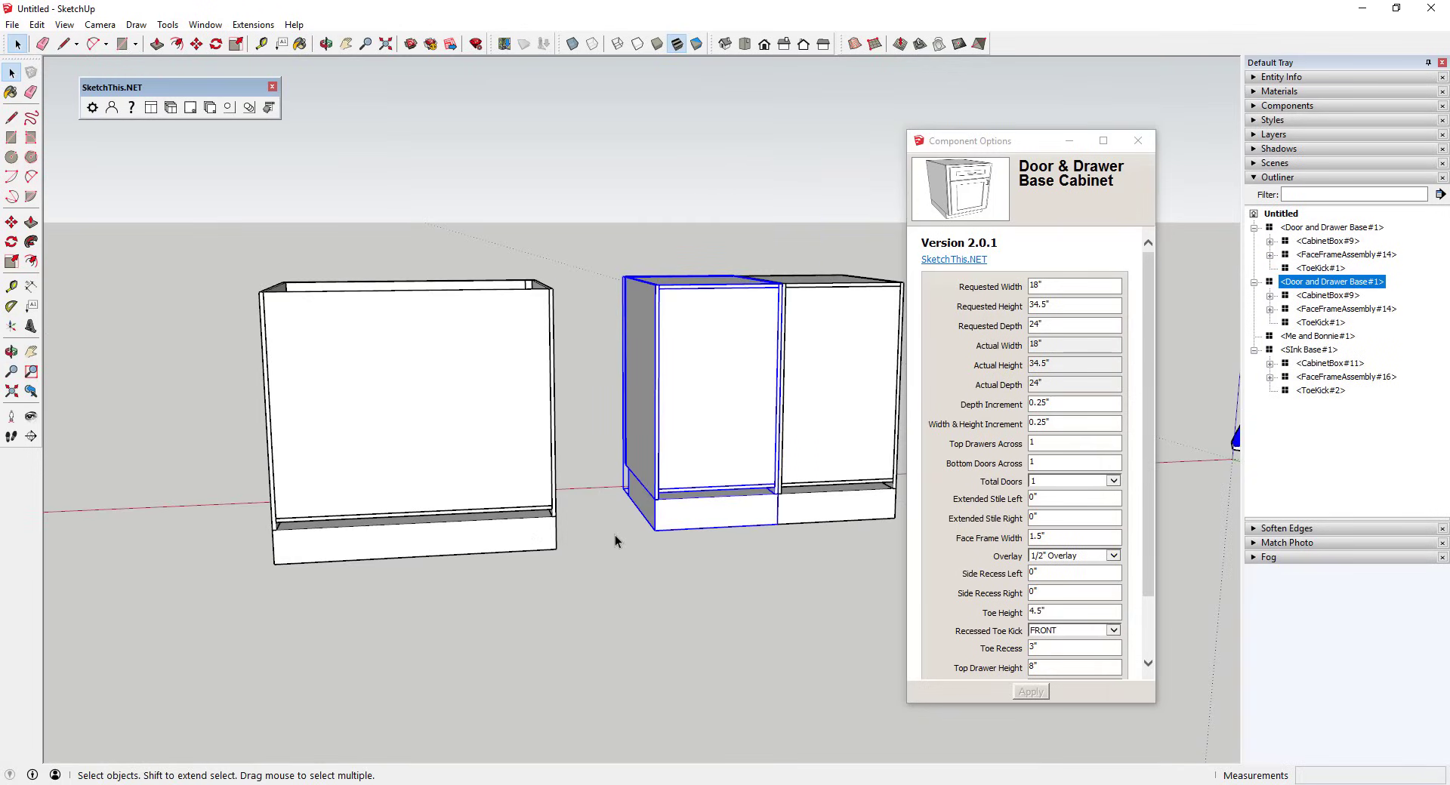
{"action": "left_click", "coordinate": [406, 417]}
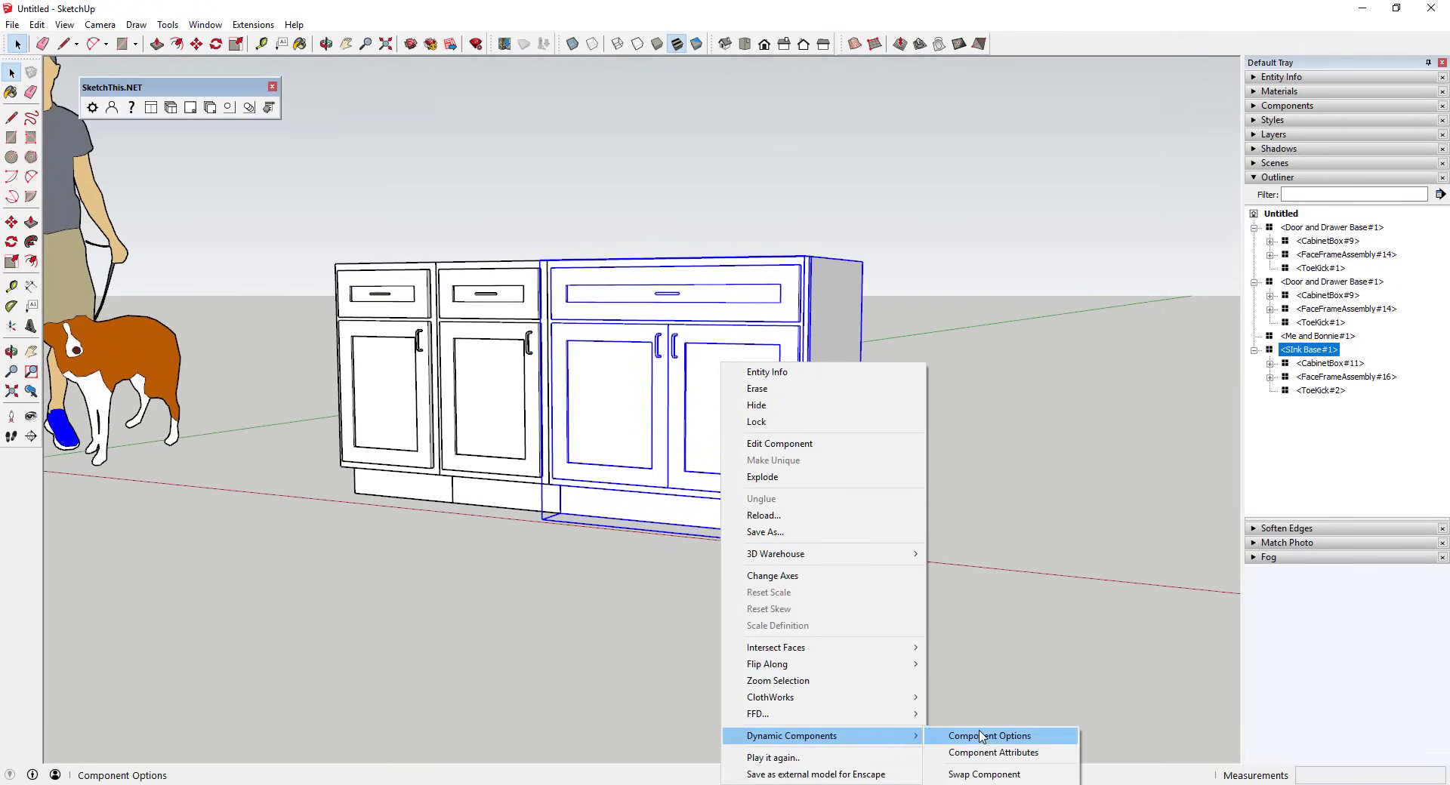
- Set the sink base cabinet's door Overlay to Full Overlay and apply it
{"action": "left_click", "coordinate": [987, 735]}
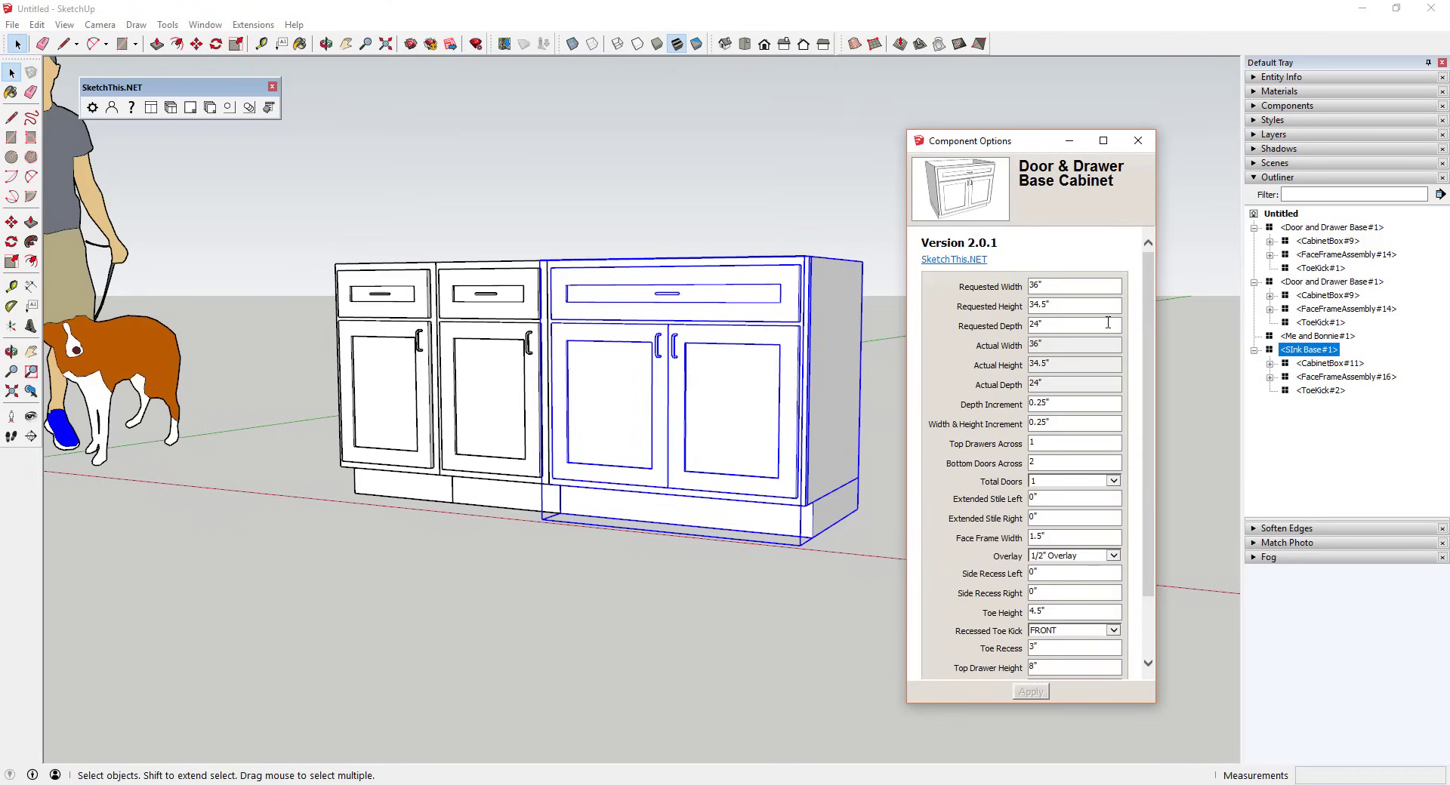
{"action": "scroll", "scroll_direction": "down", "scroll_amount": 3}
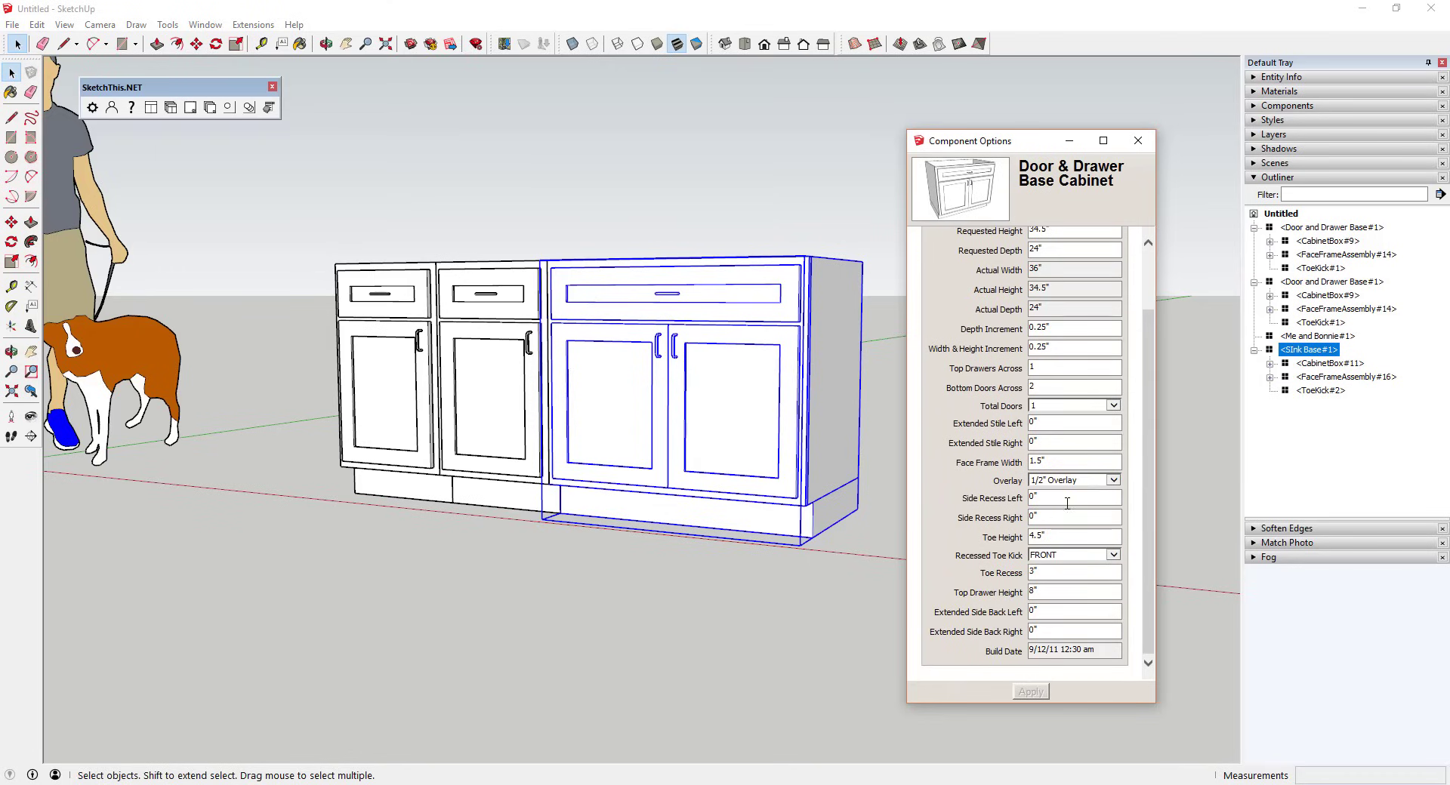
{"action": "left_click", "coordinate": [1113, 480]}
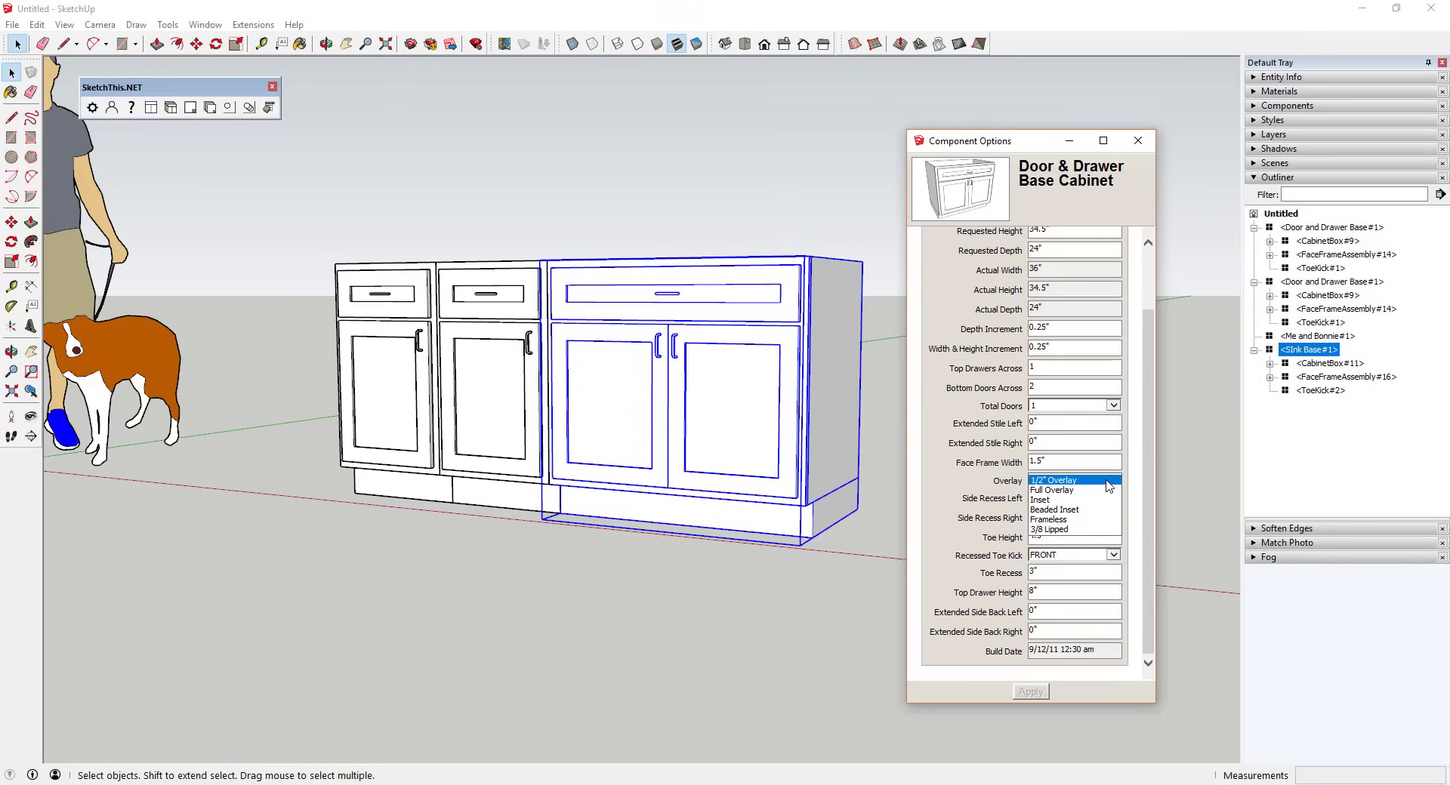
{"action": "left_click", "coordinate": [1051, 491]}
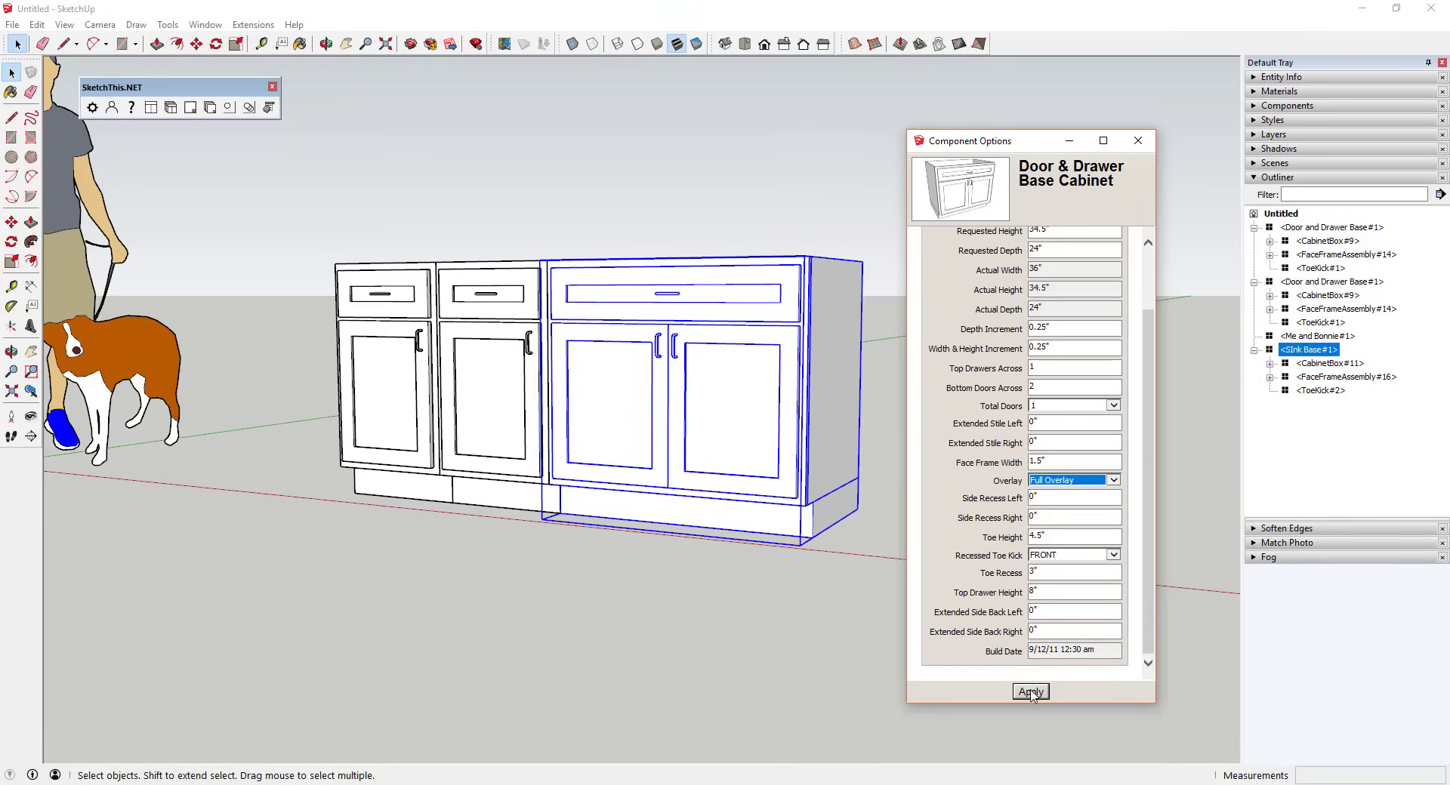
{"action": "left_click", "coordinate": [1029, 692]}
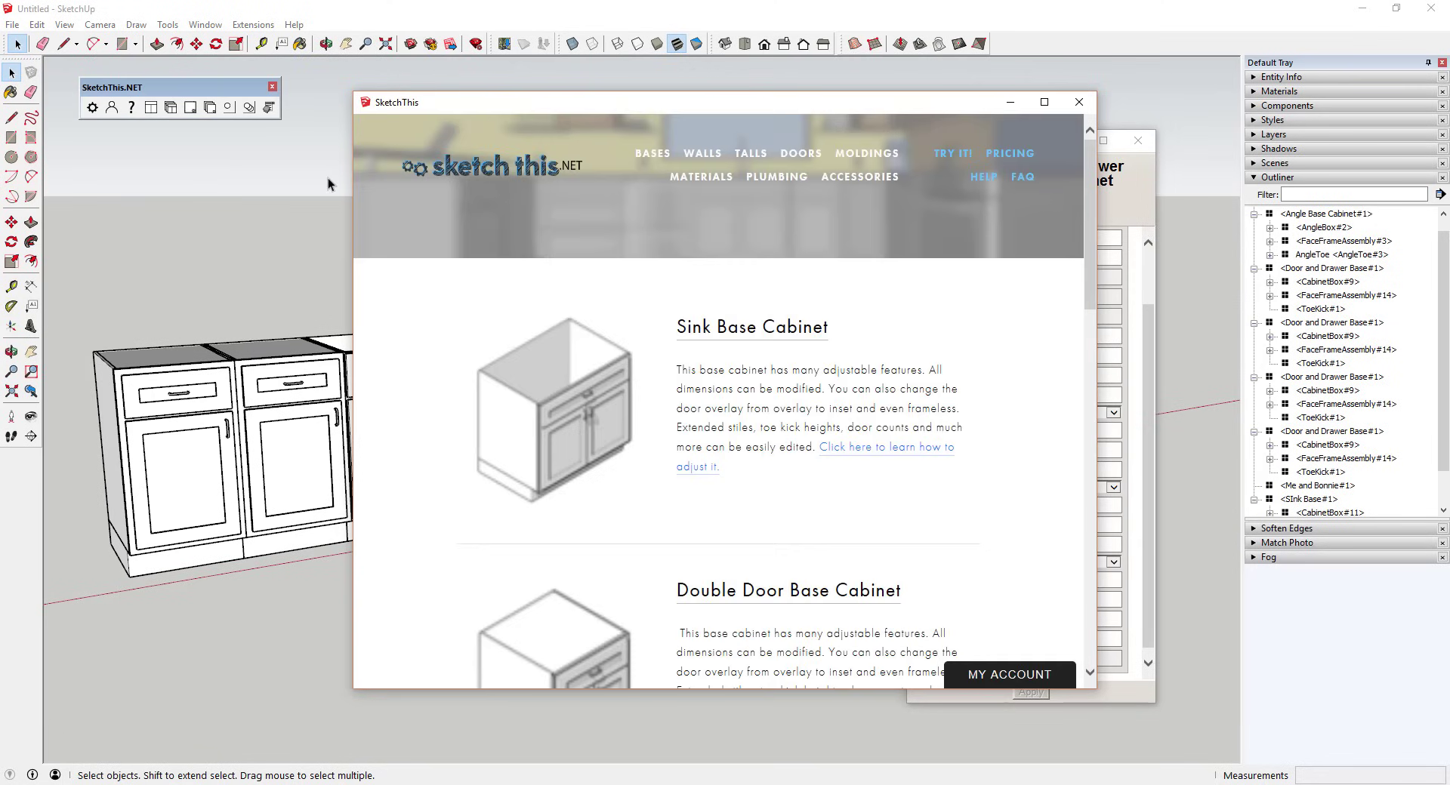
{"action": "mouse_move", "coordinate": [800, 153]}
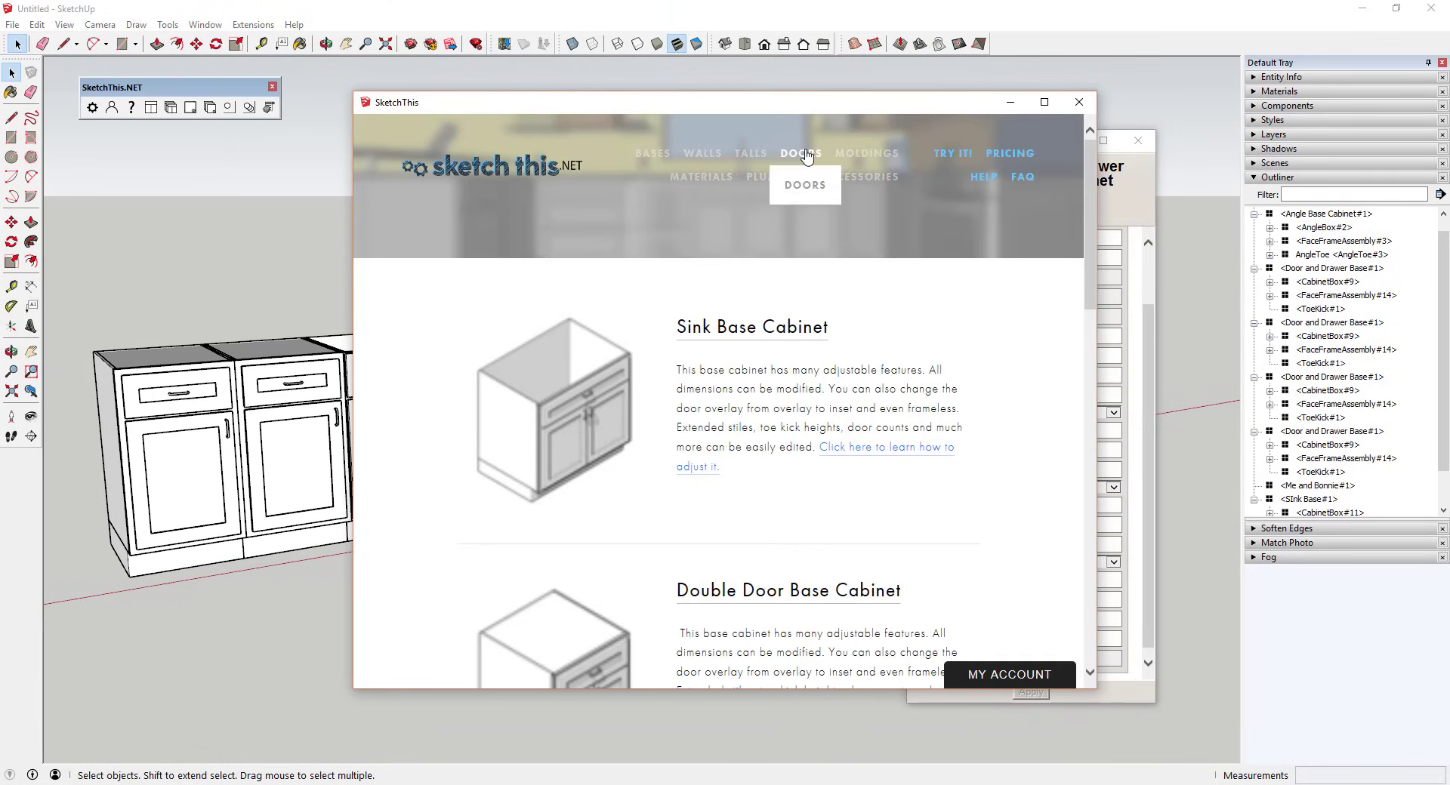
- Replace all cabinet doors with the Akira Flat Panel style from the DOORS catalog
{"action": "left_click", "coordinate": [800, 153]}
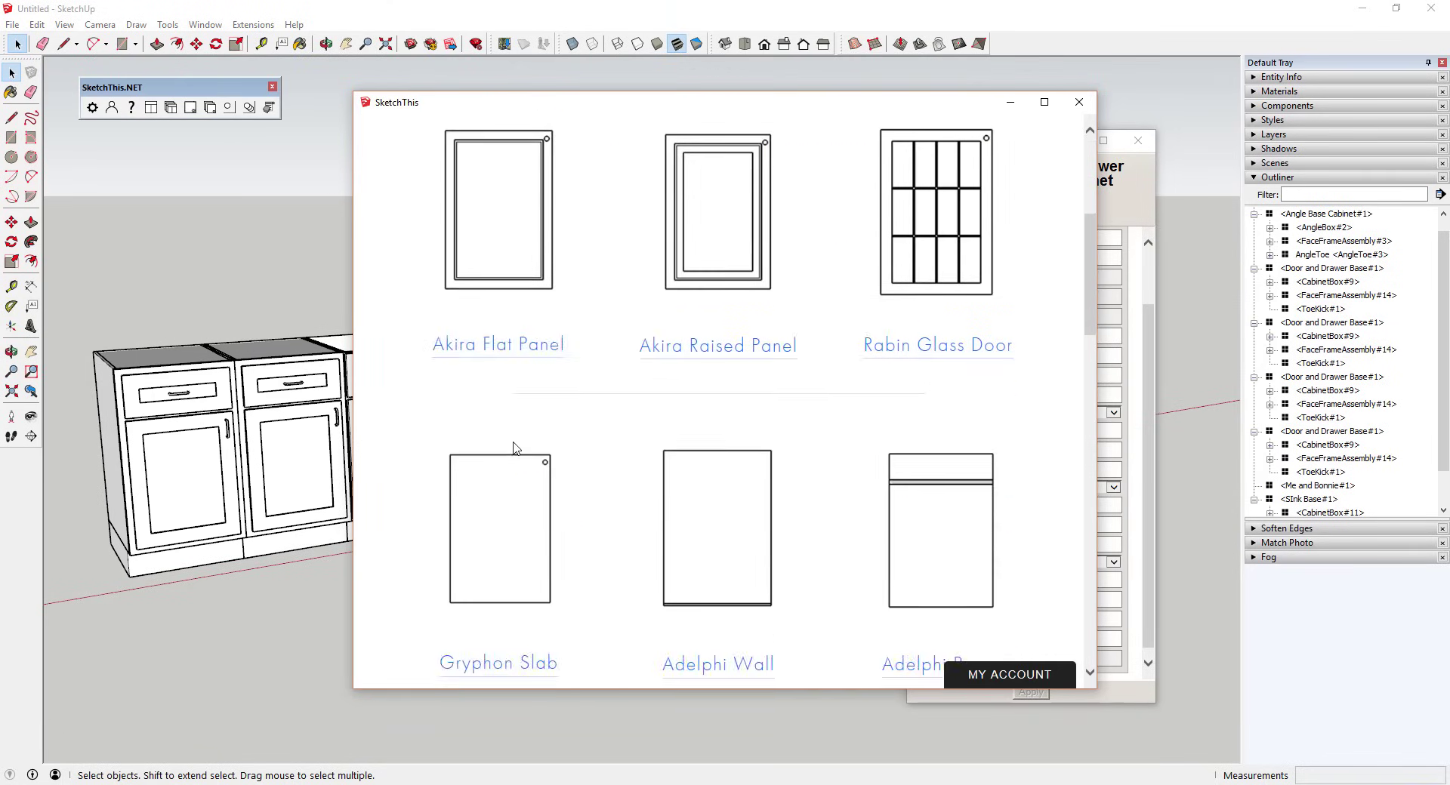
{"action": "left_click", "coordinate": [497, 344]}
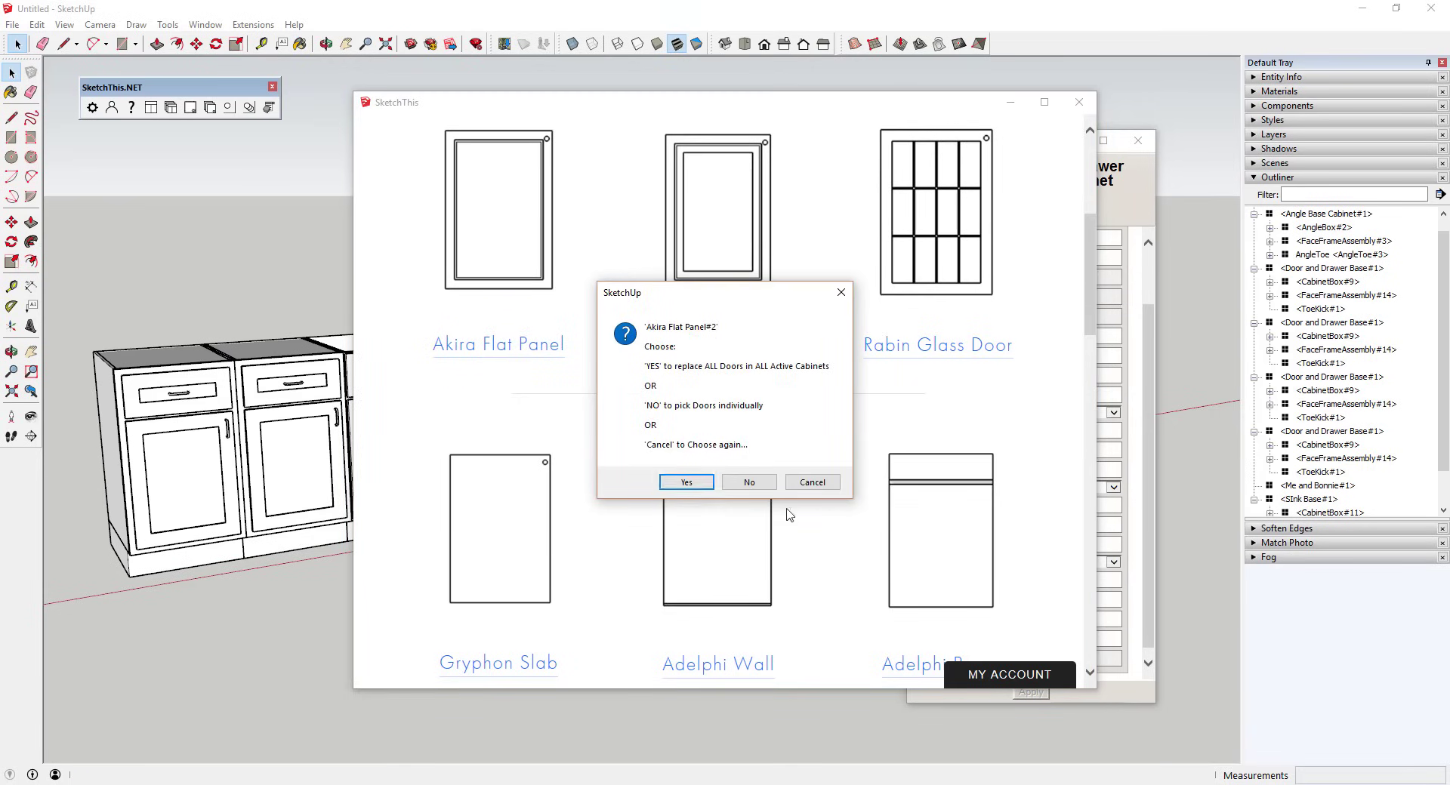
{"action": "left_click", "coordinate": [685, 482]}
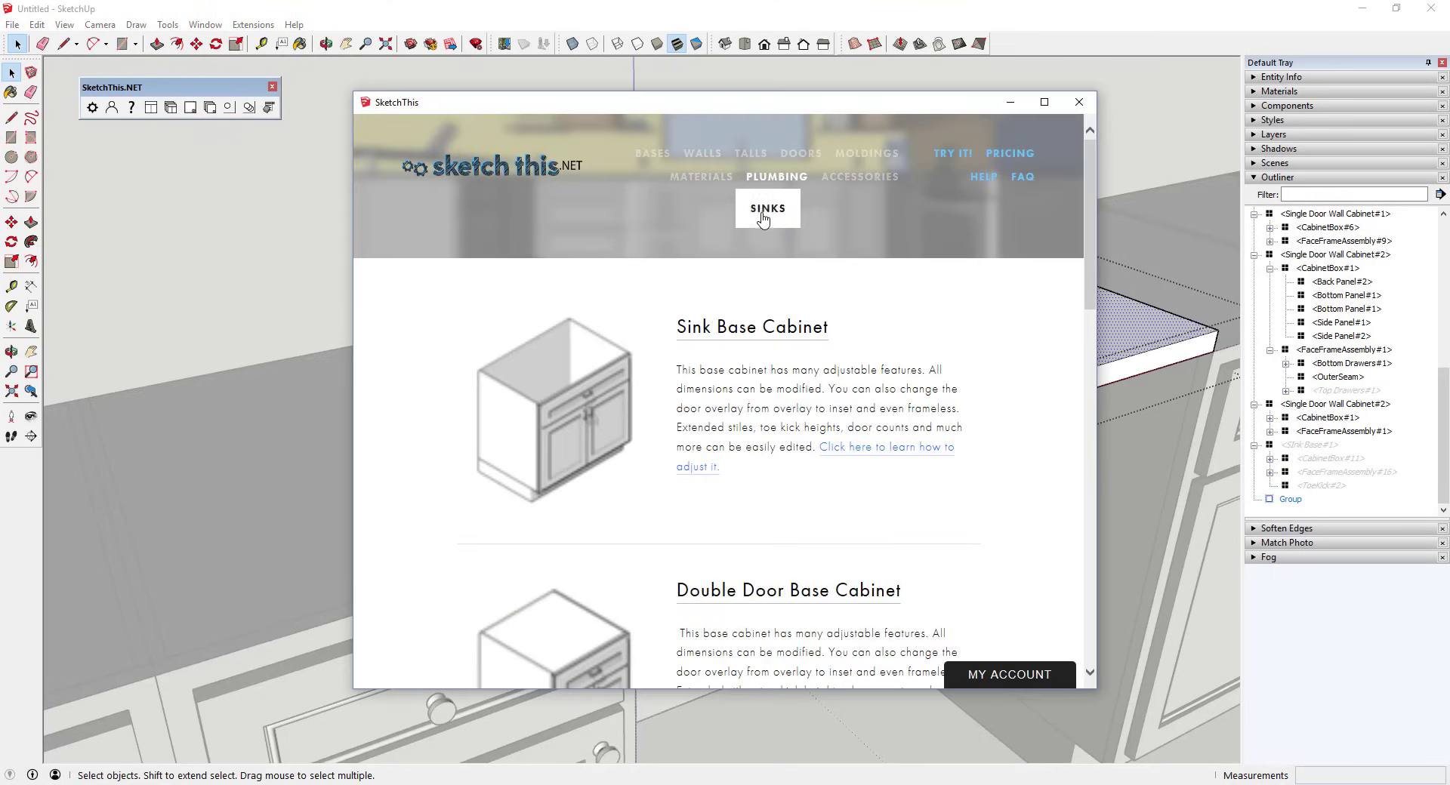
- Place a double-bowl stainless sink from PLUMBING > SINKS into the countertop over the sink base
{"action": "left_click", "coordinate": [767, 208]}
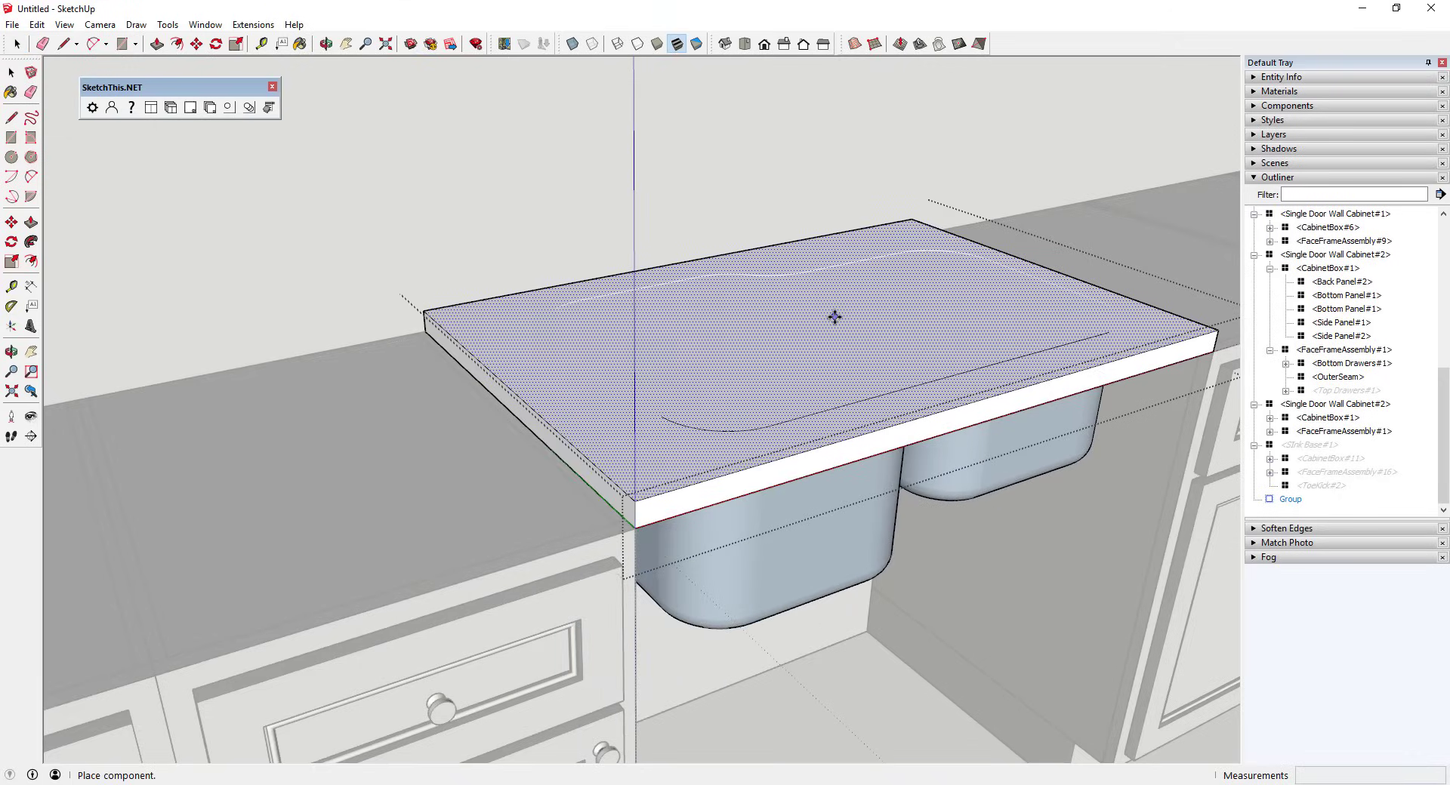
{"action": "left_click", "coordinate": [832, 317]}
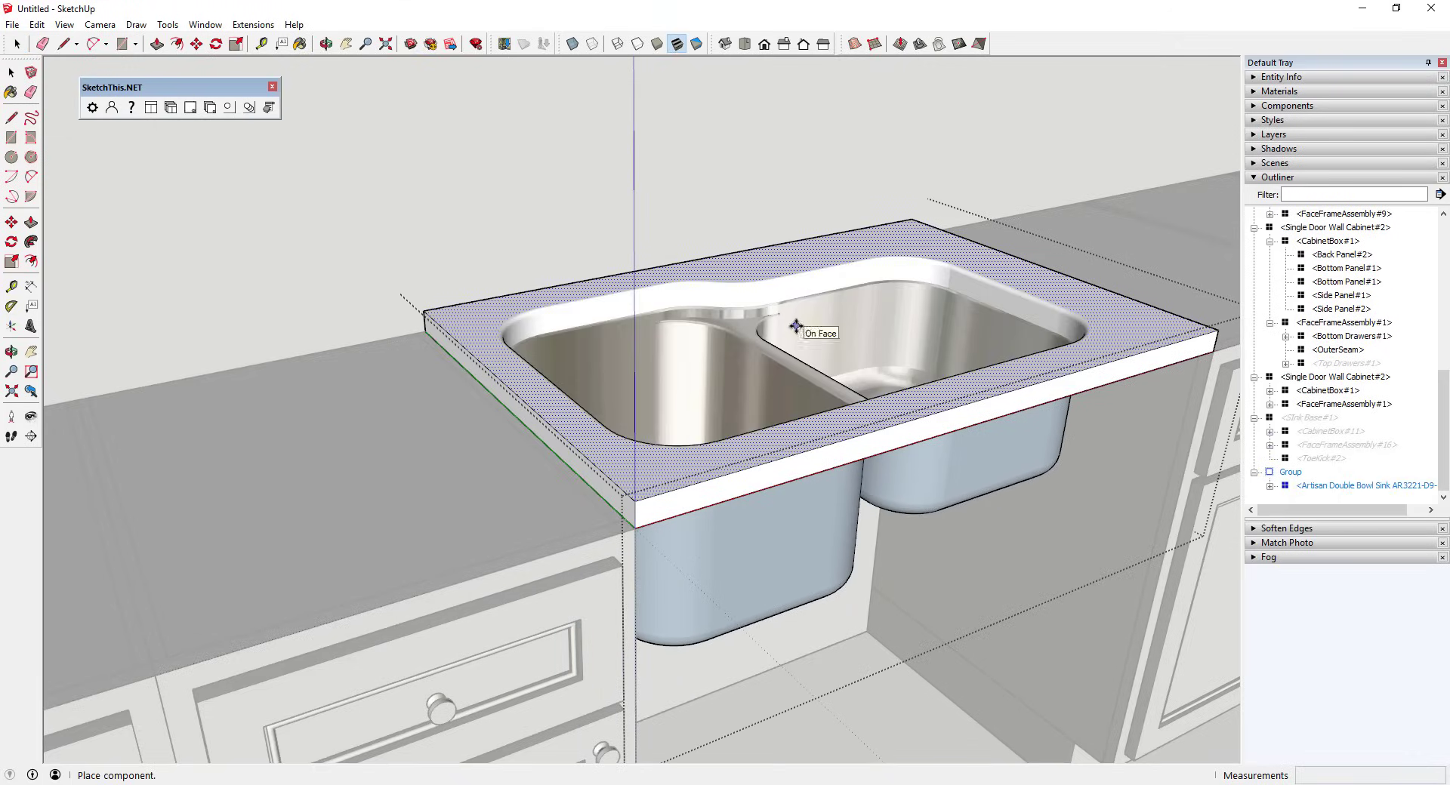
{"action": "left_click", "coordinate": [170, 107]}
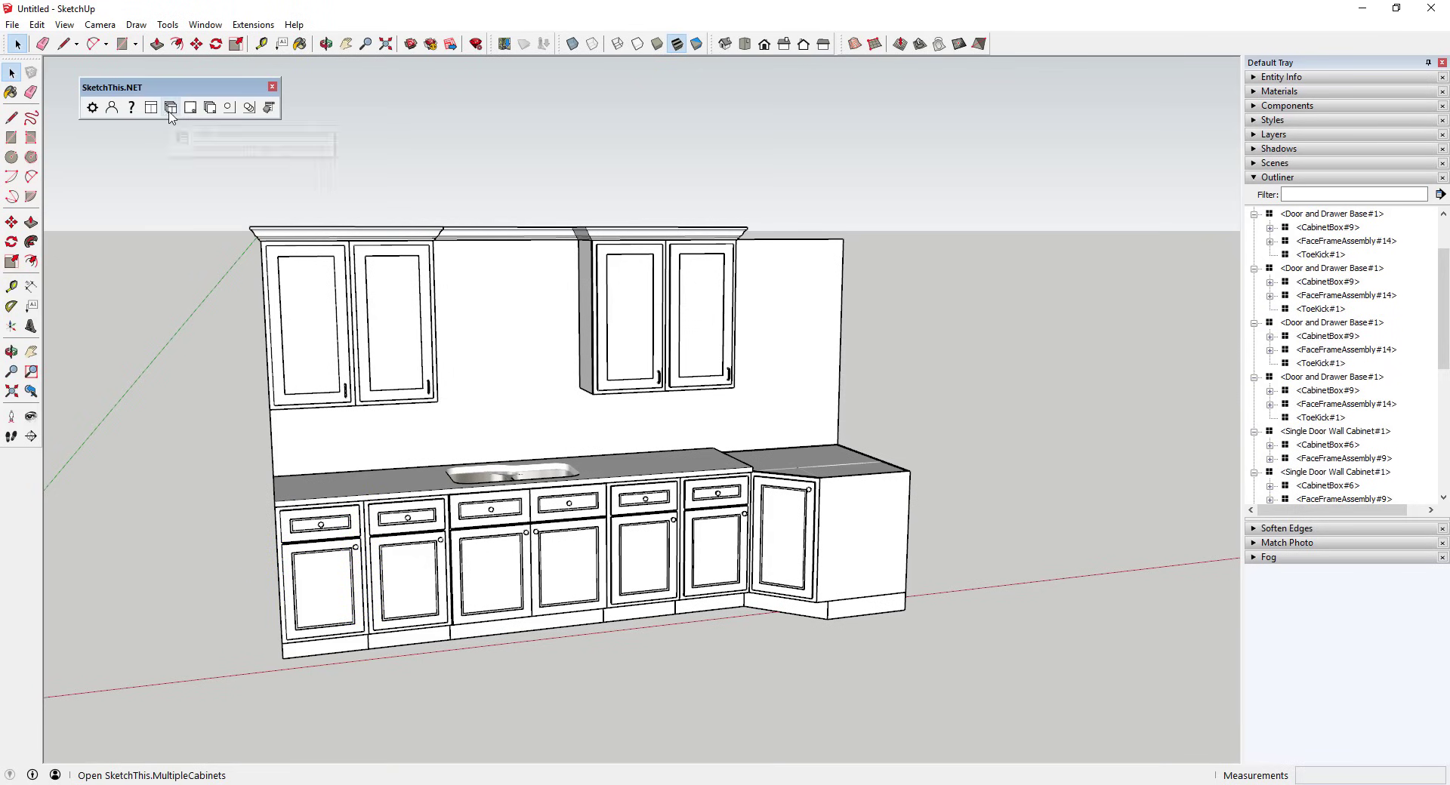
- Paint base cabinets with cherry wood and the countertop with Ghibli Granite
{"action": "left_click", "coordinate": [171, 107]}
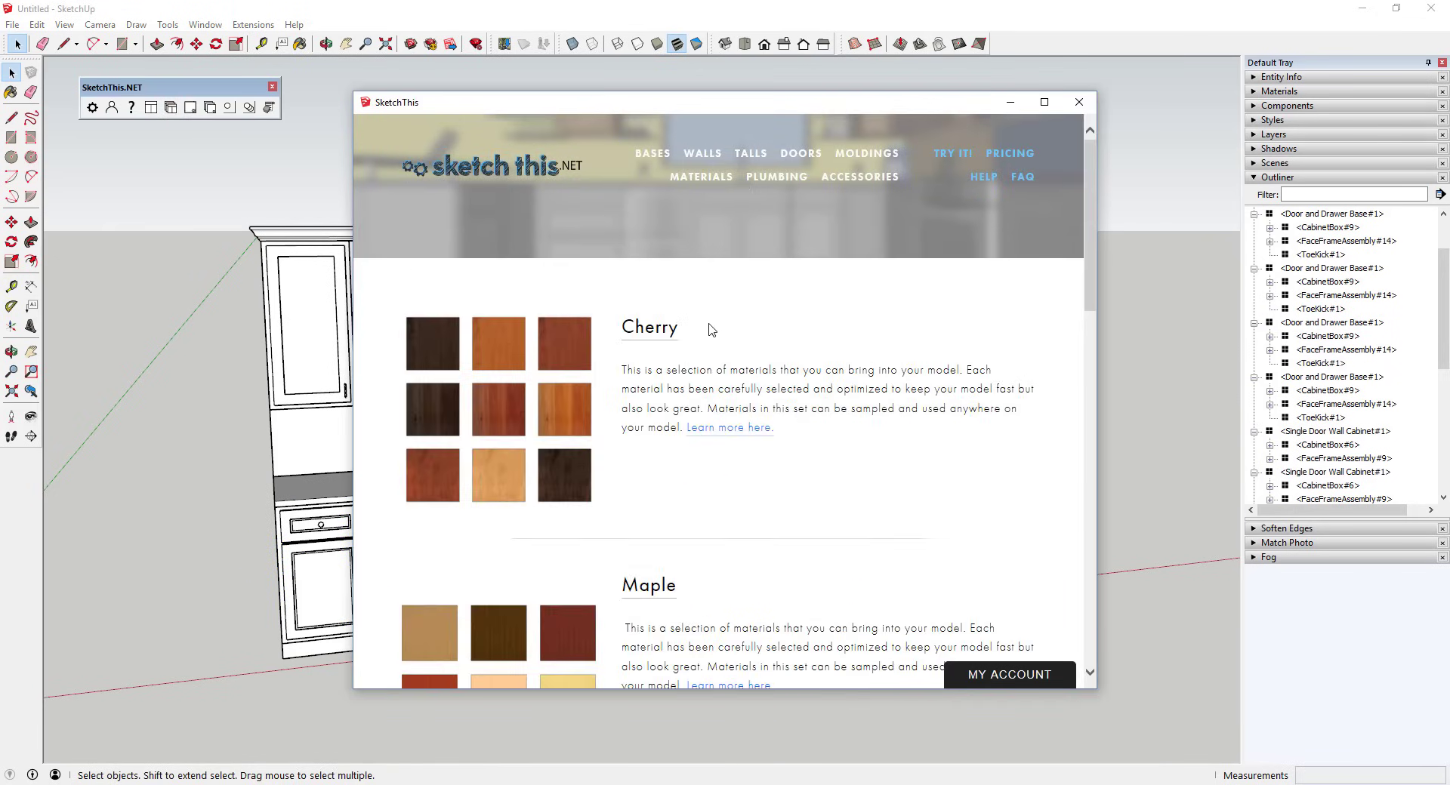
{"action": "mouse_move", "coordinate": [1084, 533]}
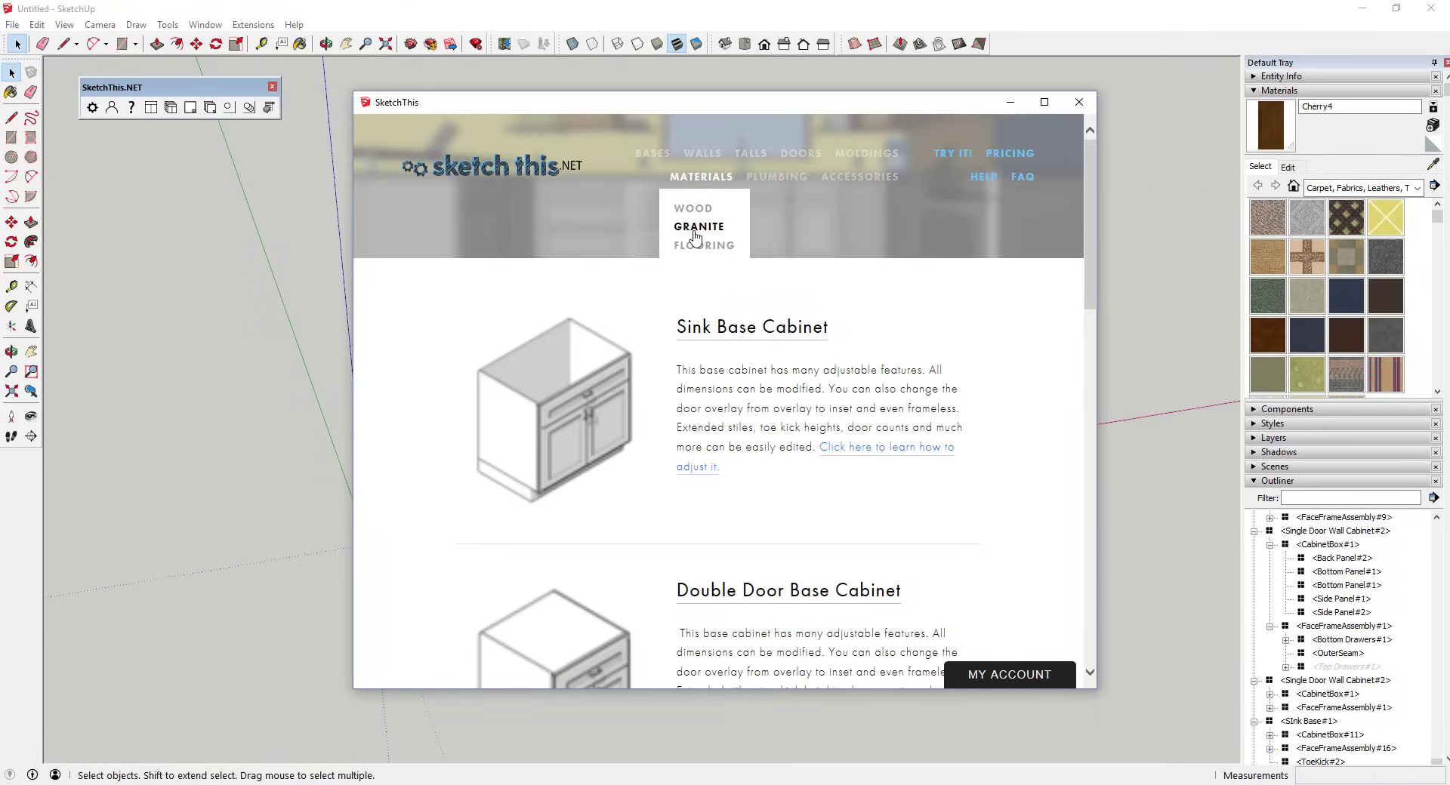
{"action": "left_click", "coordinate": [699, 225]}
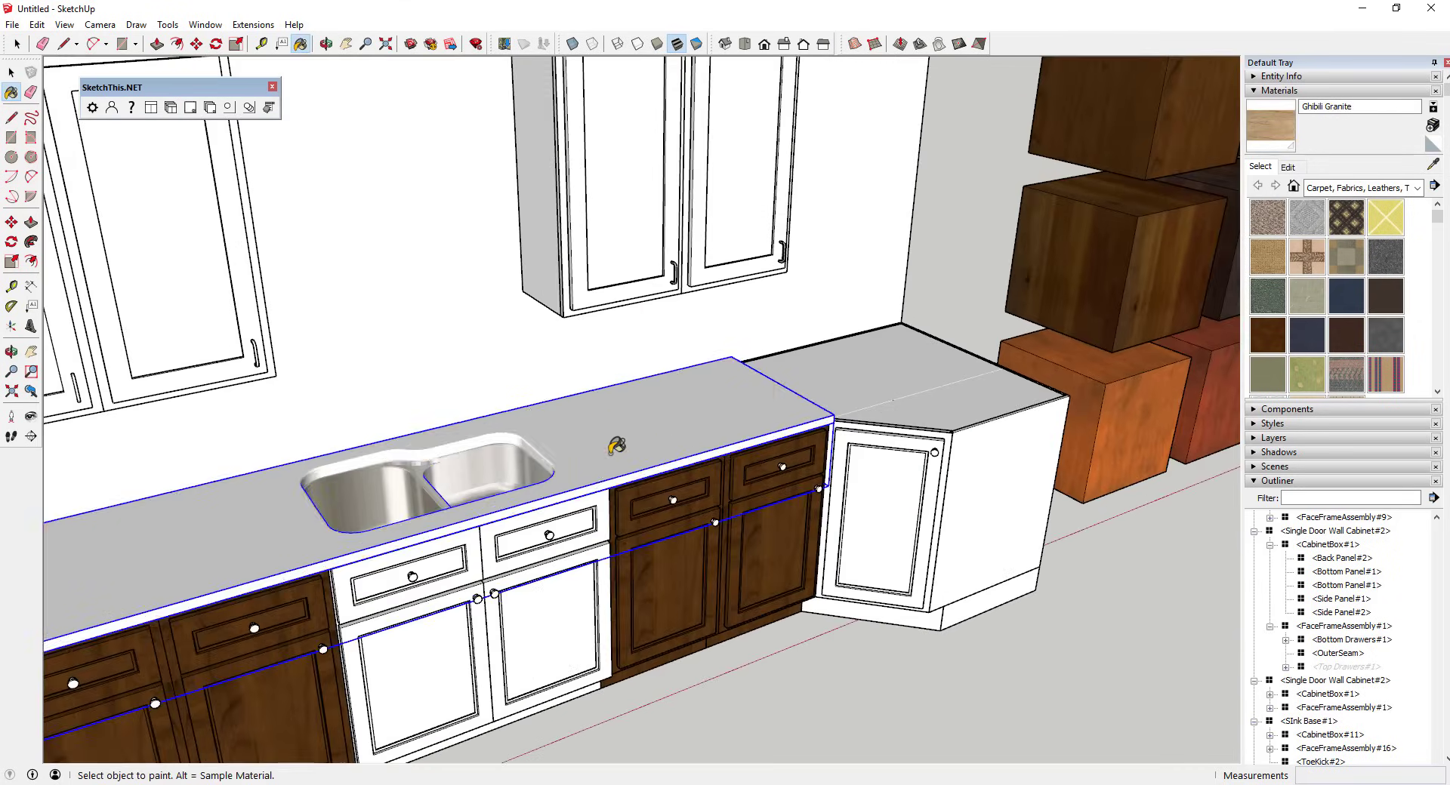
{"action": "left_click", "coordinate": [151, 107]}
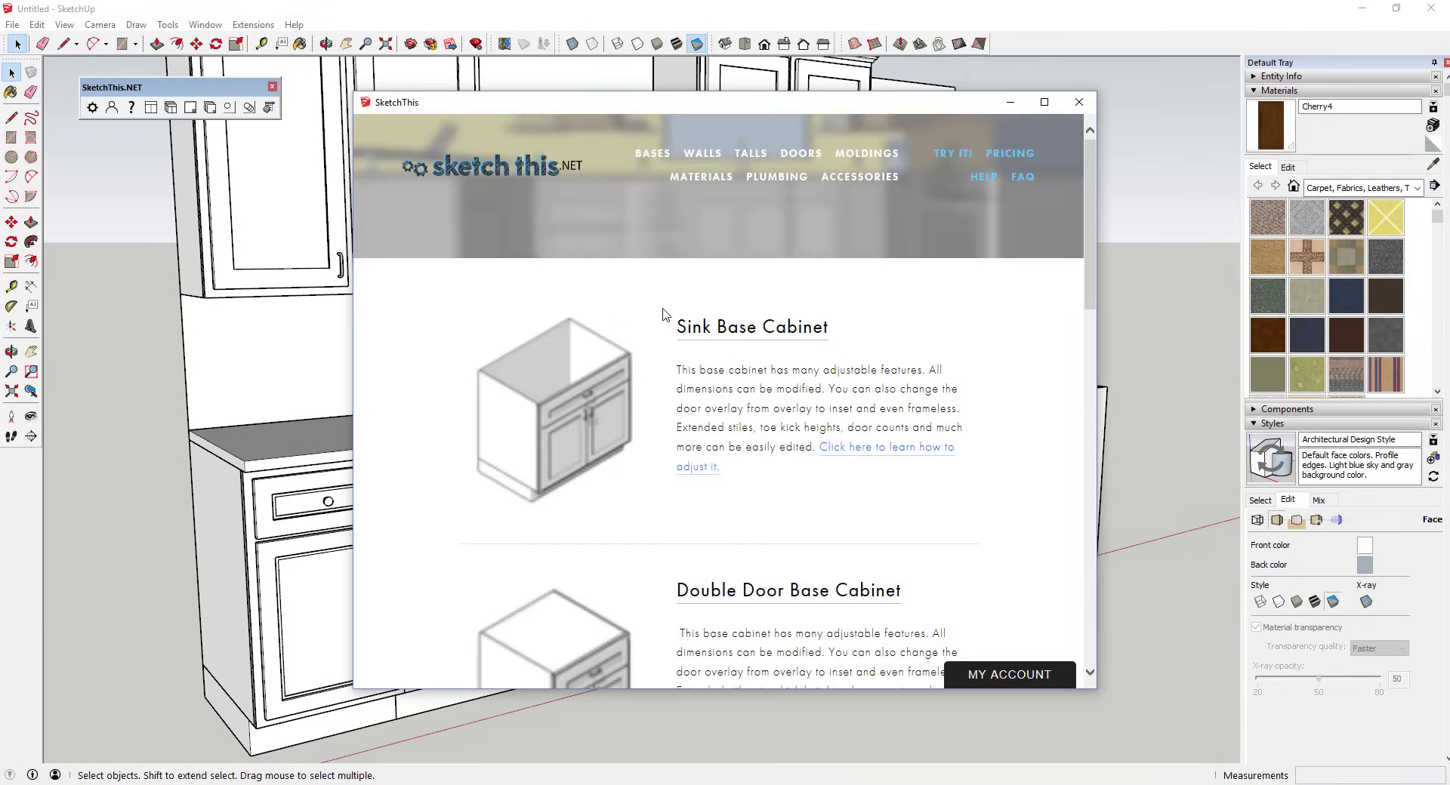
{"action": "mouse_move", "coordinate": [859, 176]}
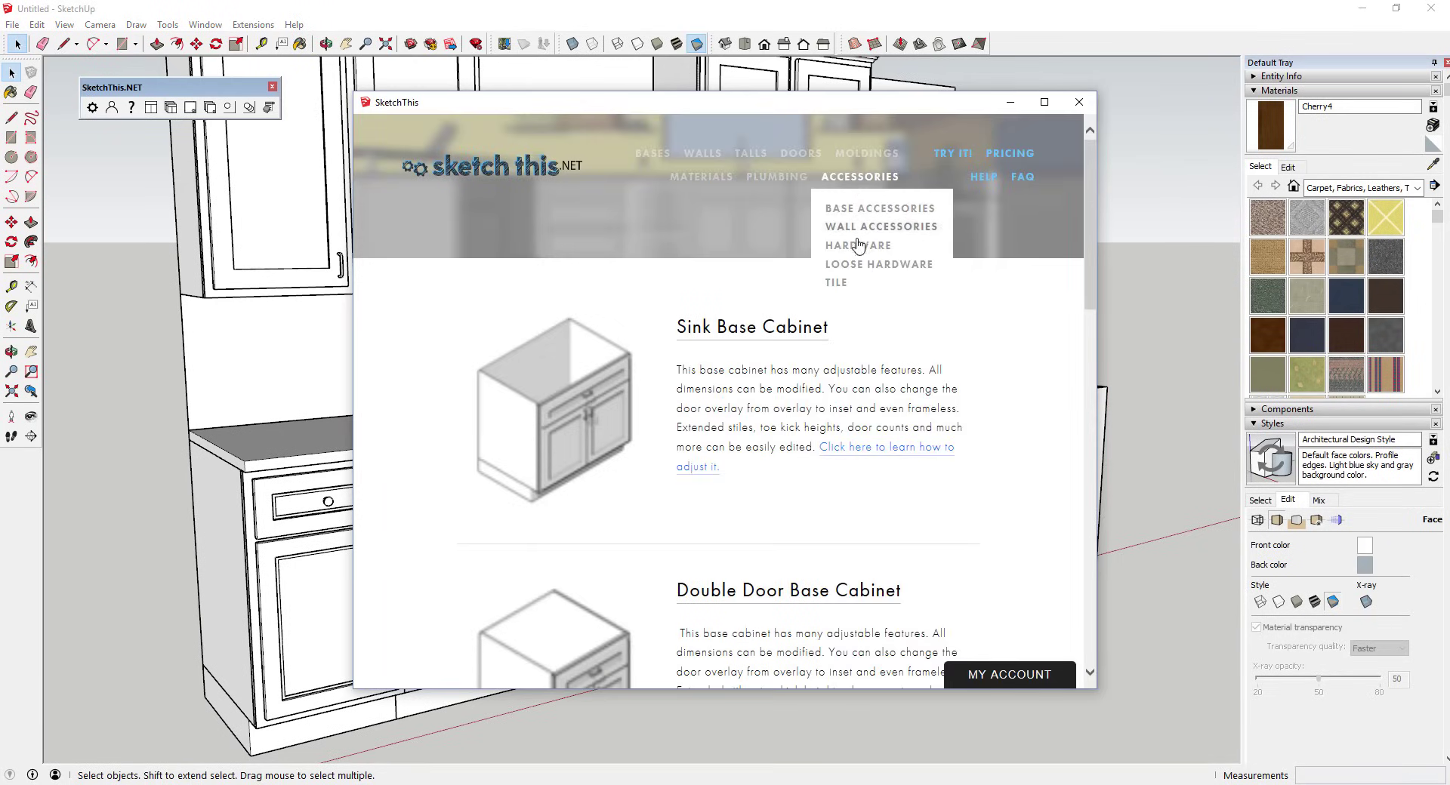
- Replace the hardware on every cabinet door with the Curved Pull
{"action": "left_click", "coordinate": [855, 245]}
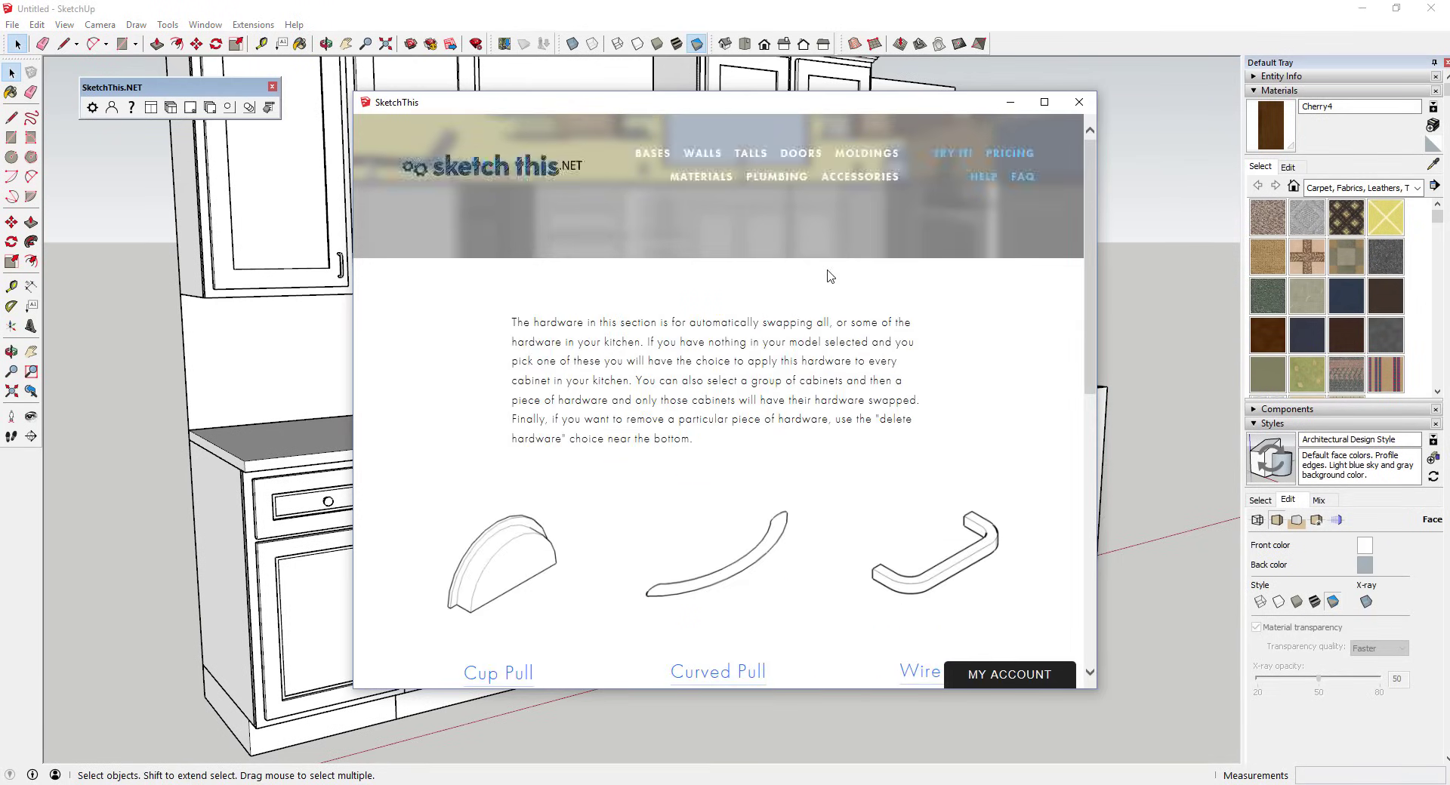
{"action": "scroll", "scroll_direction": "down", "scroll_amount": 3}
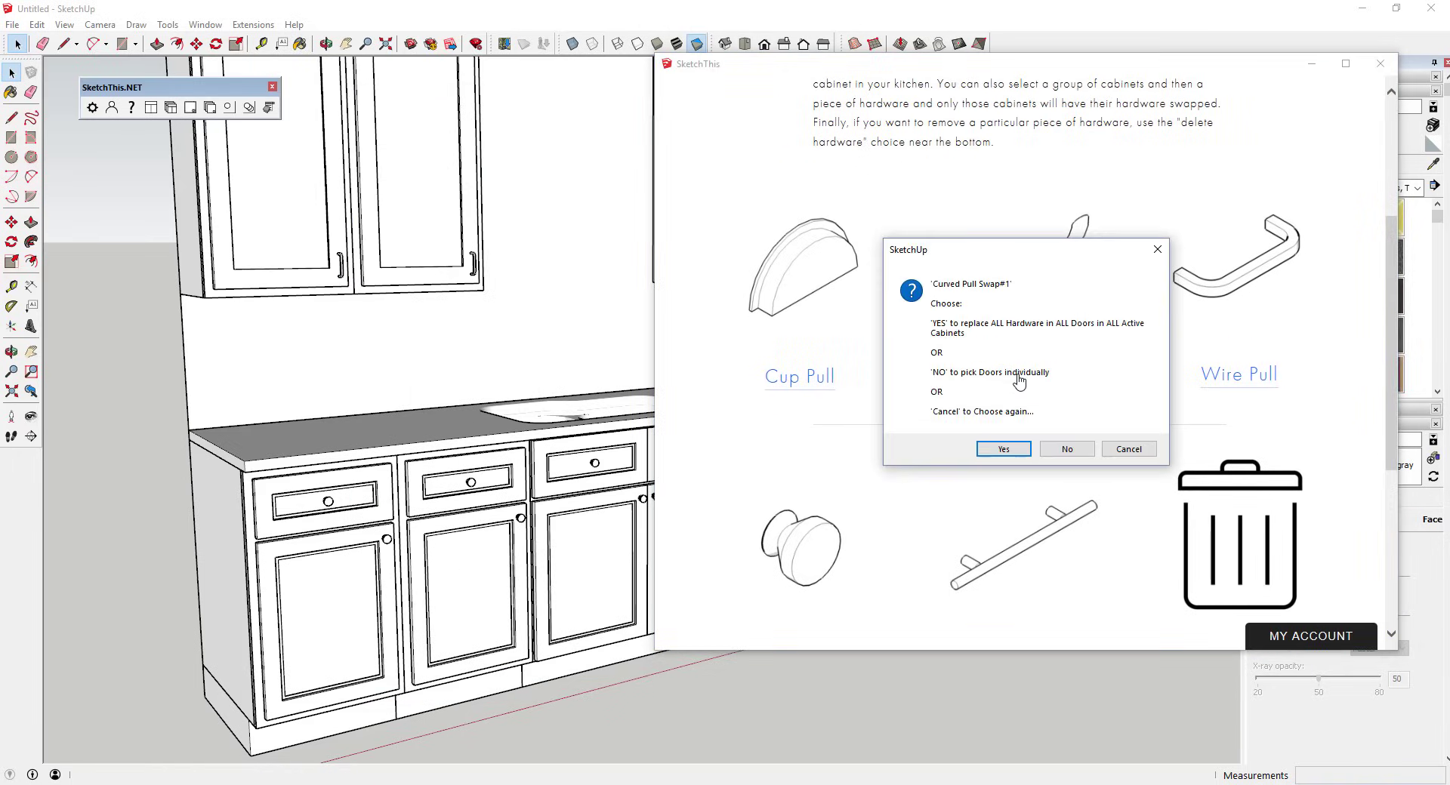
{"action": "left_click", "coordinate": [1003, 450]}
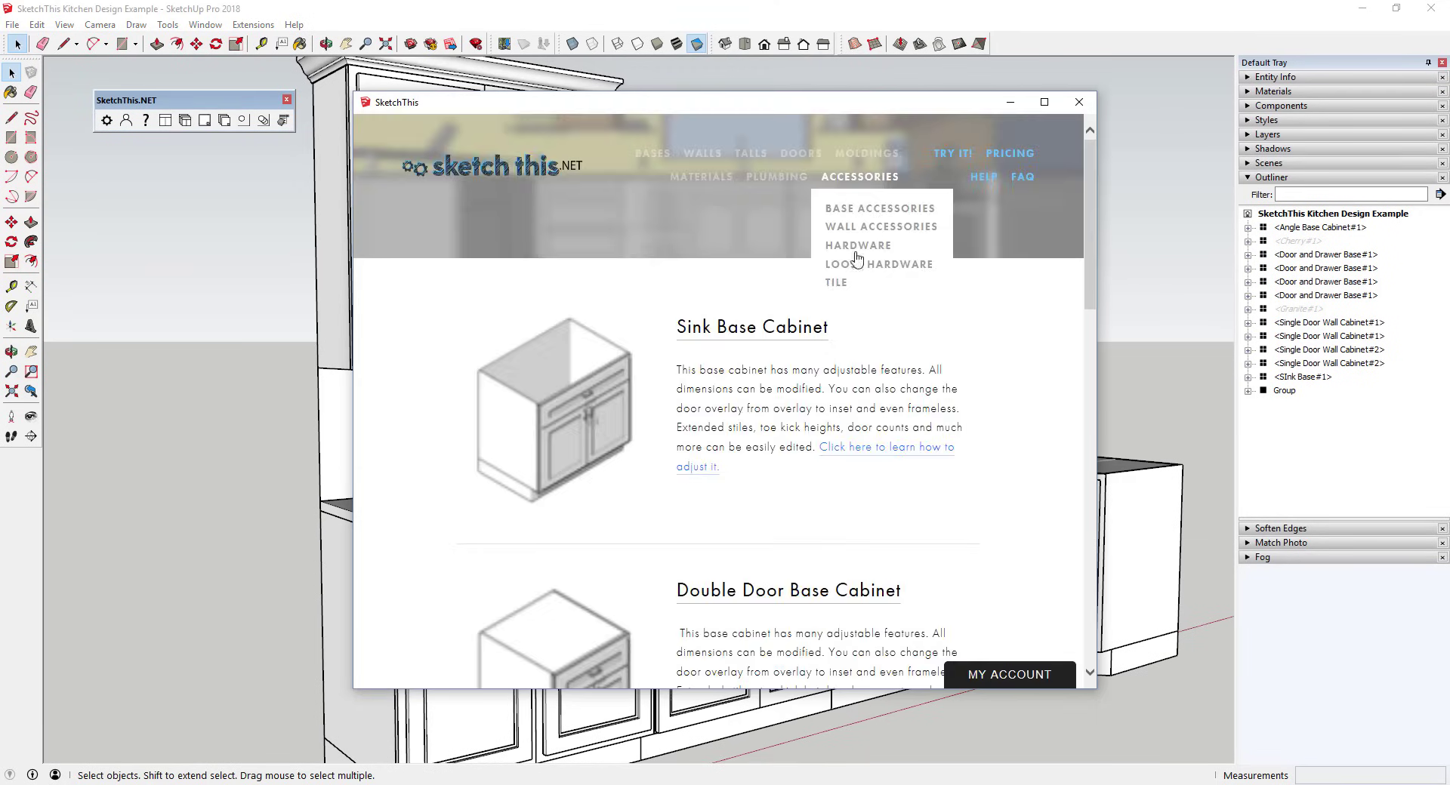
- Place a Dynamic Tile backsplash and set its Tile Panel Width to 108"
{"action": "left_click", "coordinate": [1076, 101]}
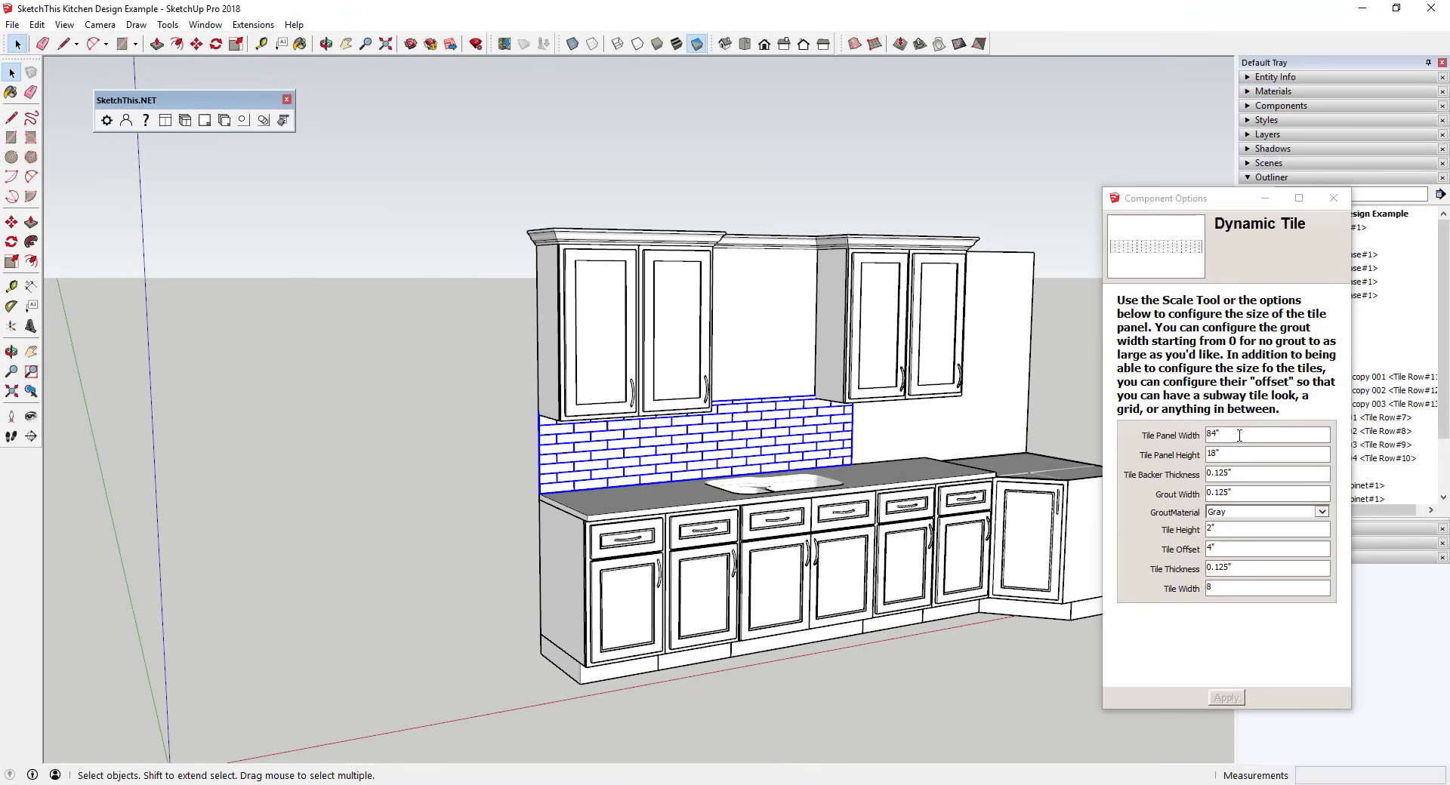
{"action": "type", "text": "108\""}
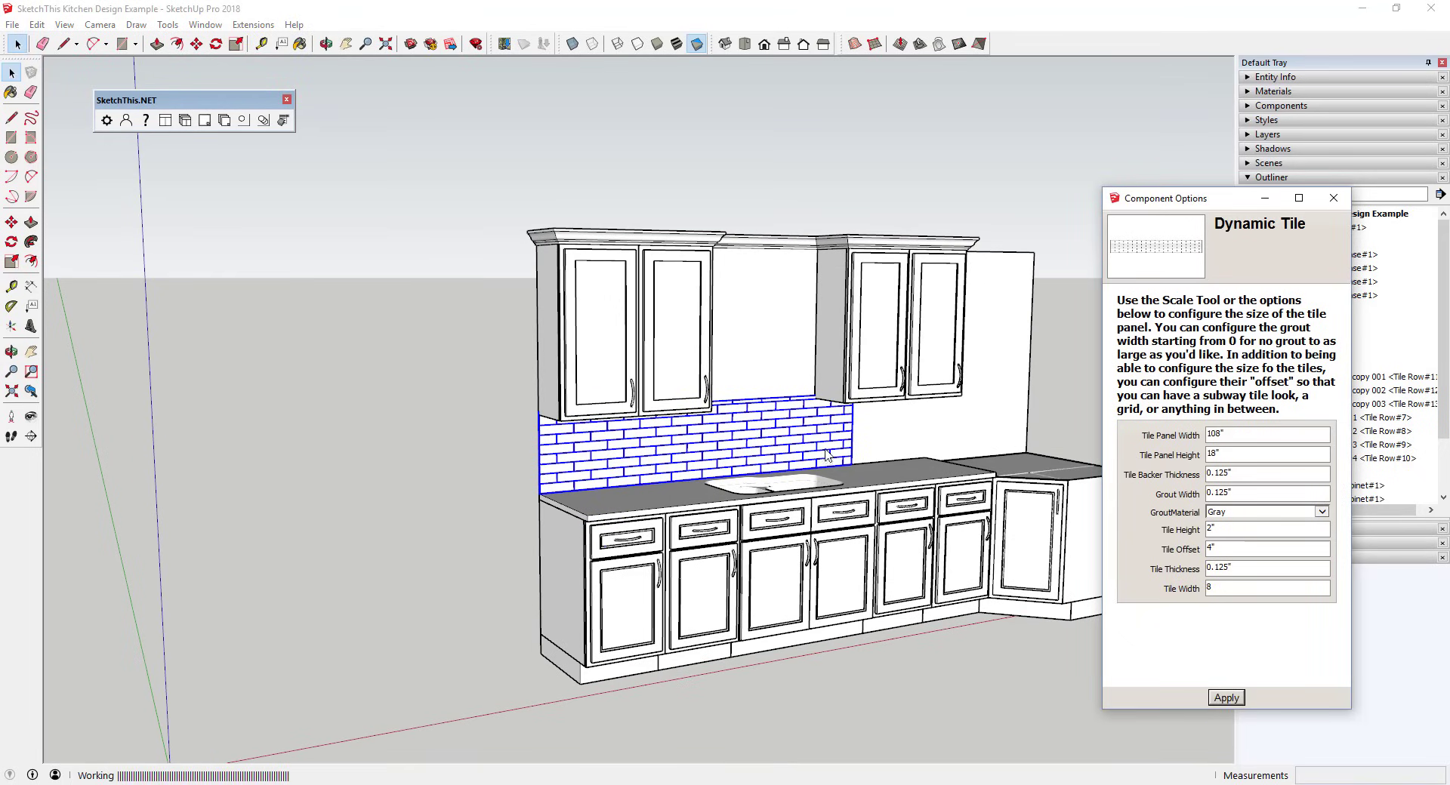